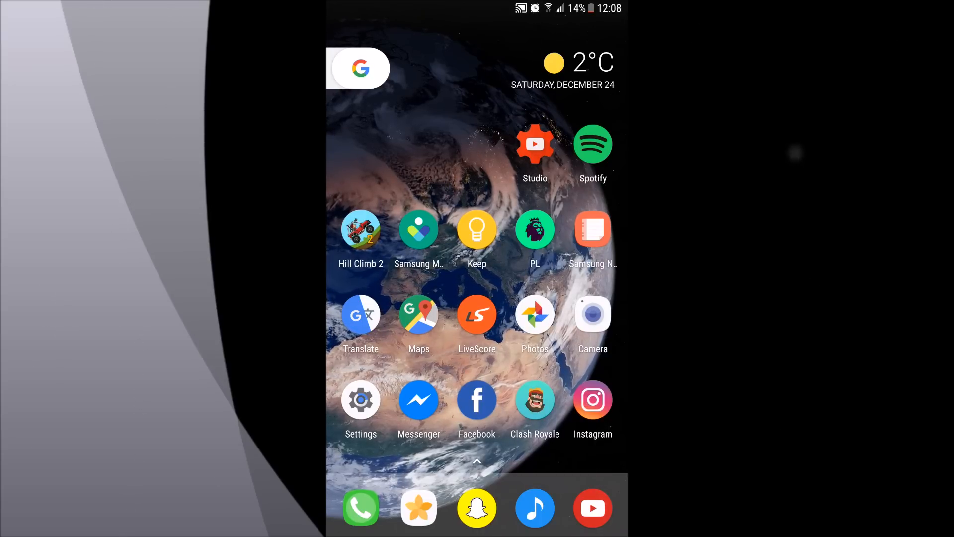
- Launch Settings and start the Device maintenance check
left_click(360, 400)
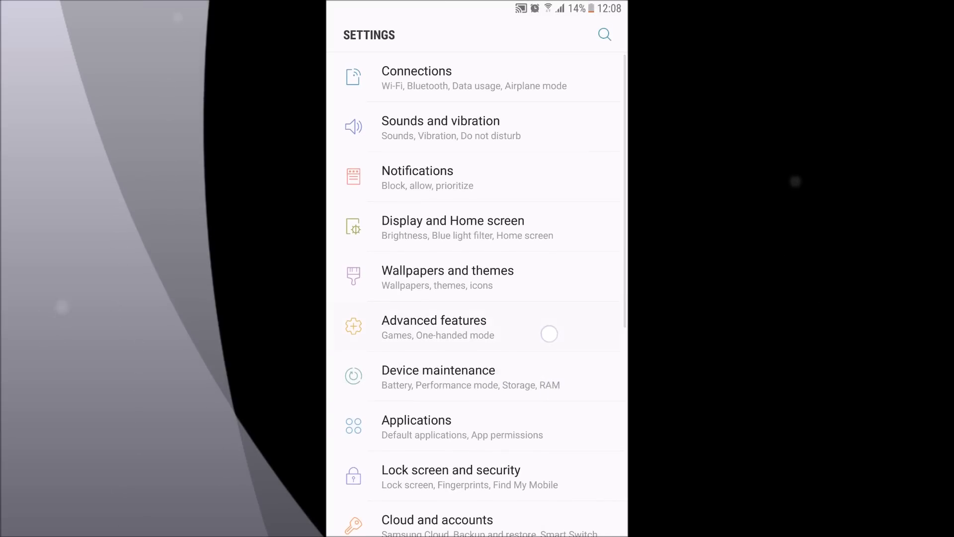
left_click(437, 377)
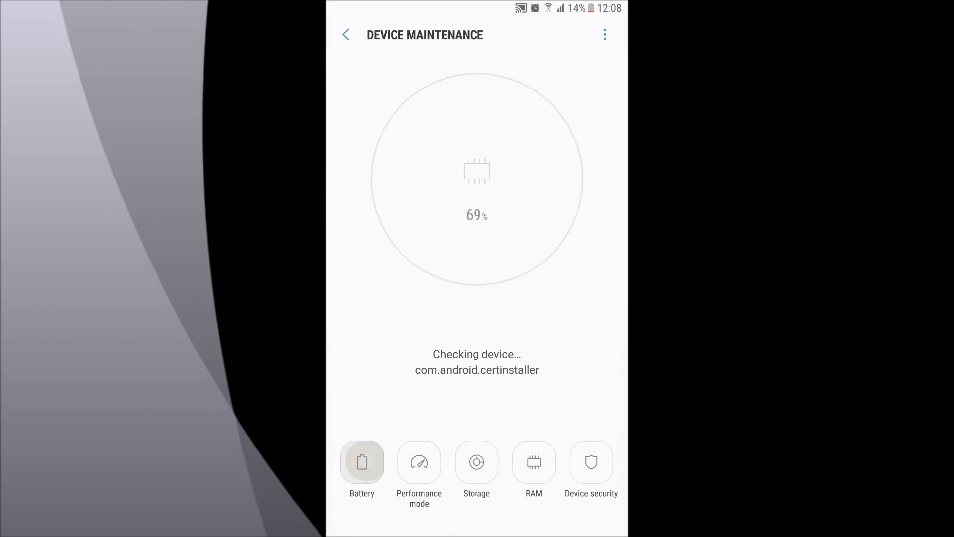
- Review battery usage, checking Screen details (24%) before returning to the list
left_click(361, 462)
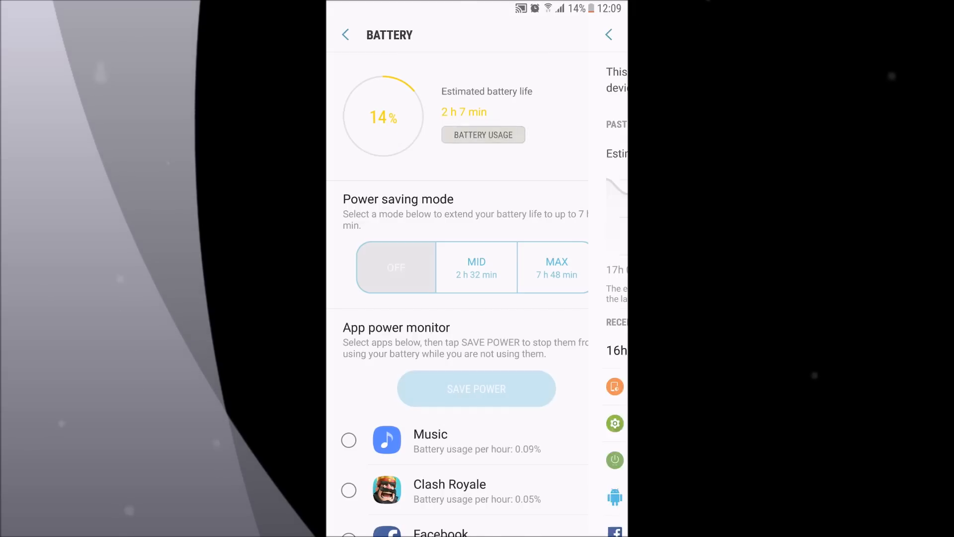
left_click(483, 134)
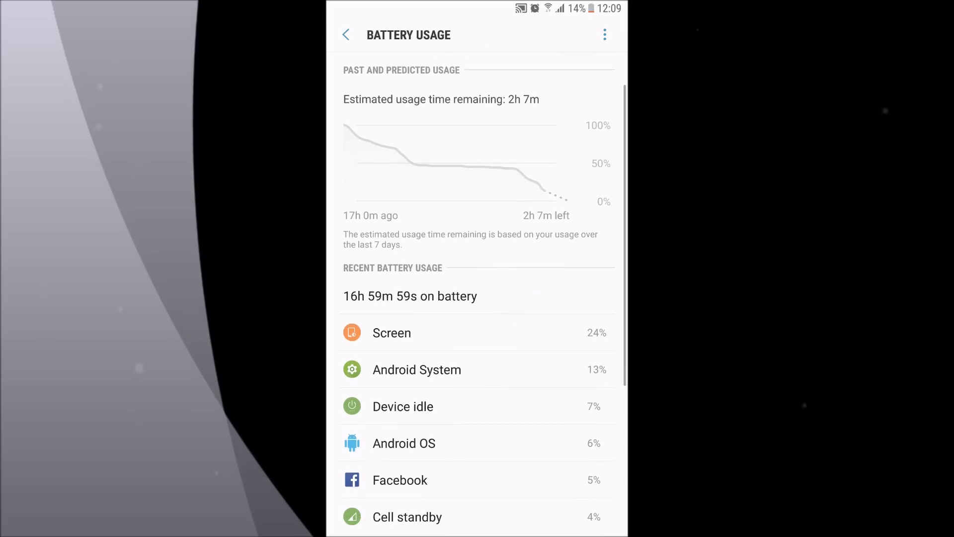
left_click(392, 332)
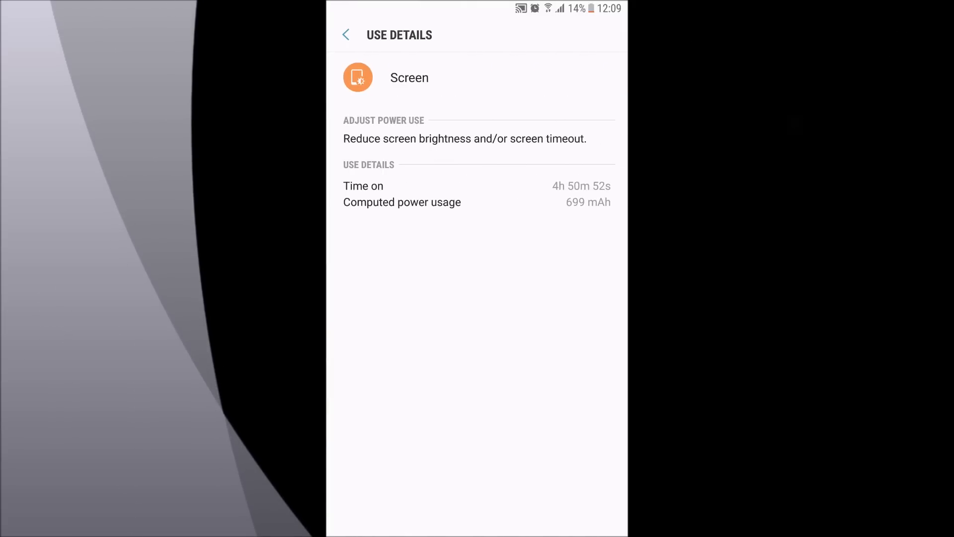
left_click(345, 35)
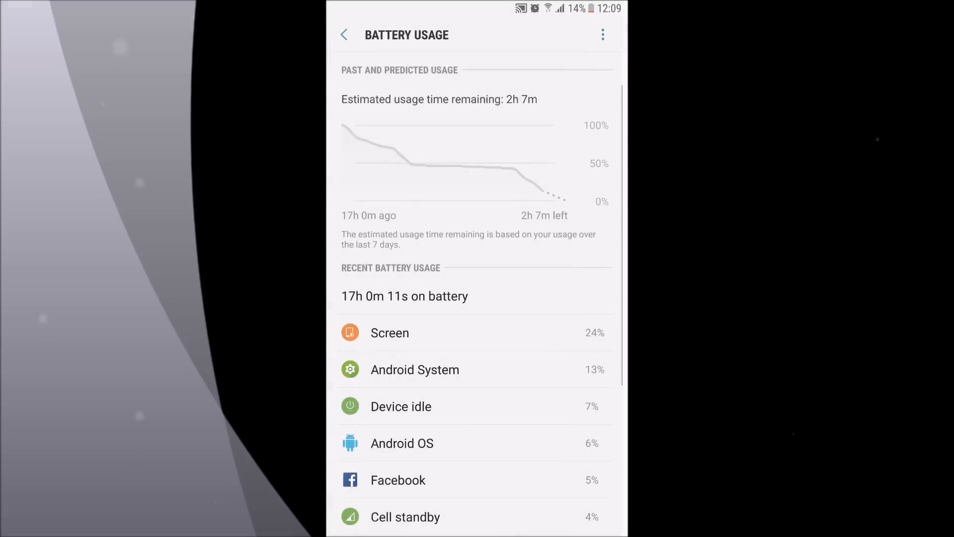
- Open Location settings from quick settings, showing high-accuracy location and recent requests
scroll("down", 3)
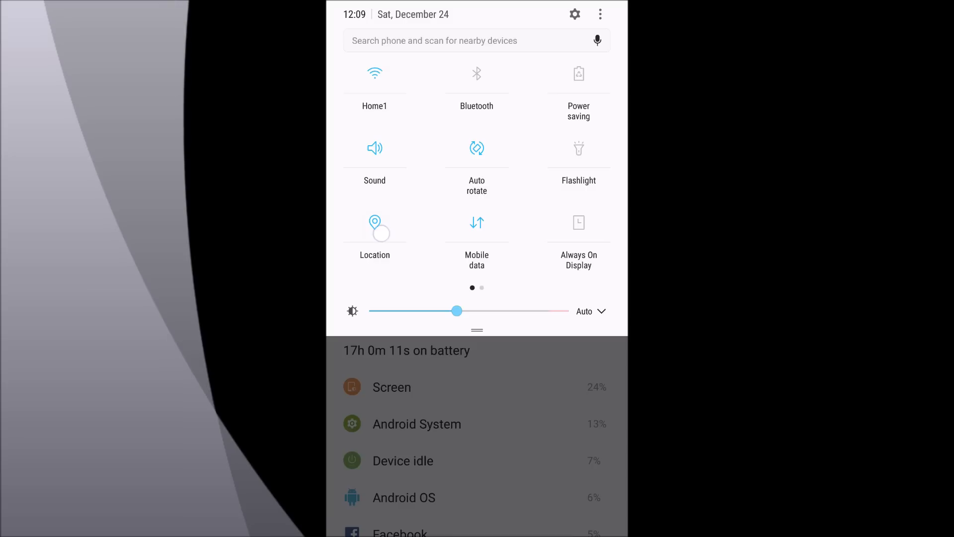
left_click(375, 227)
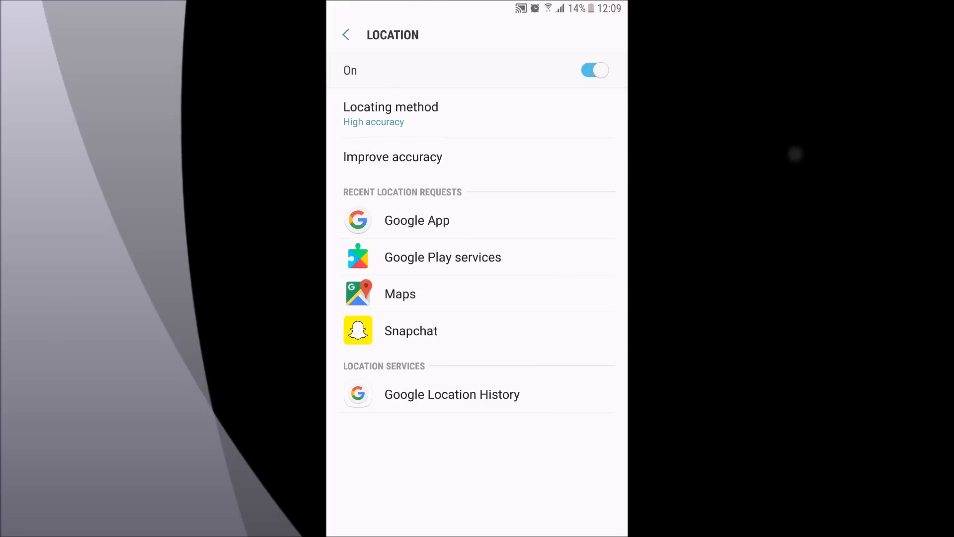
left_click(452, 394)
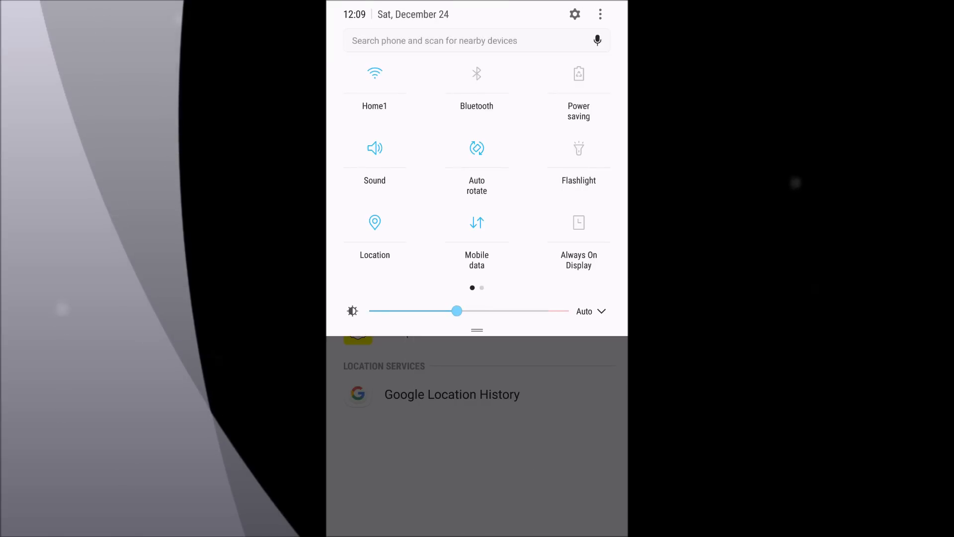
- Swipe back to the Battery page showing 13% and about 1 h 58 min
scroll("left", 3)
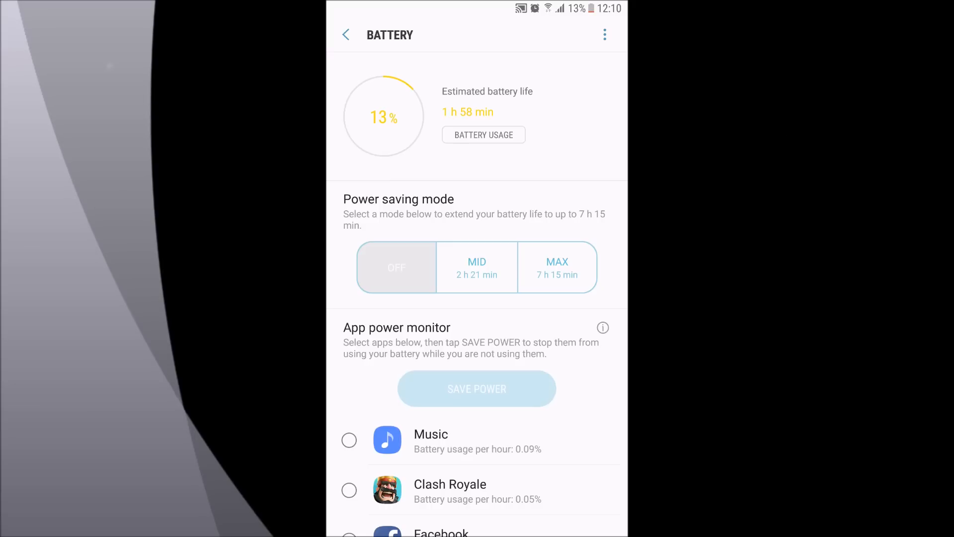
- Tick Music and other apps under App power monitor for power saving
scroll("down", 3)
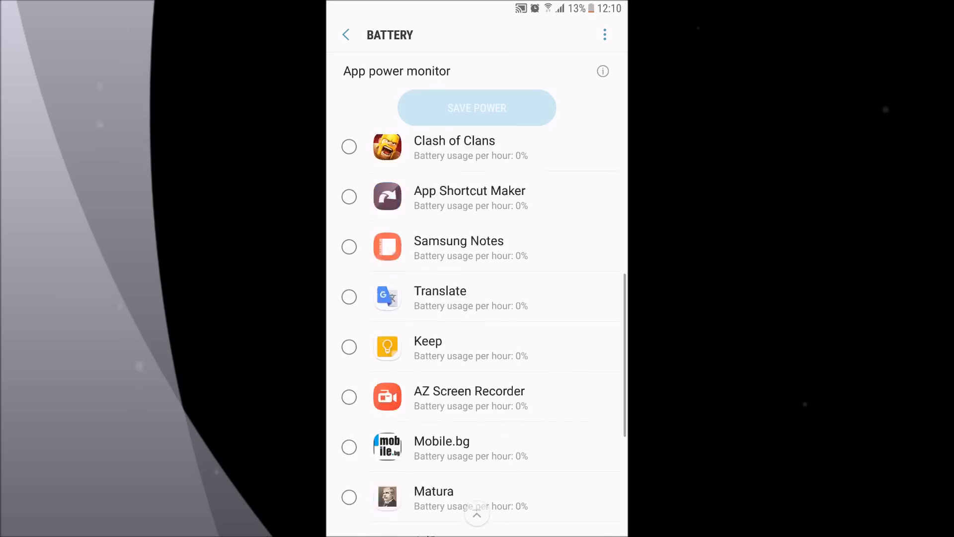
scroll("down", 3)
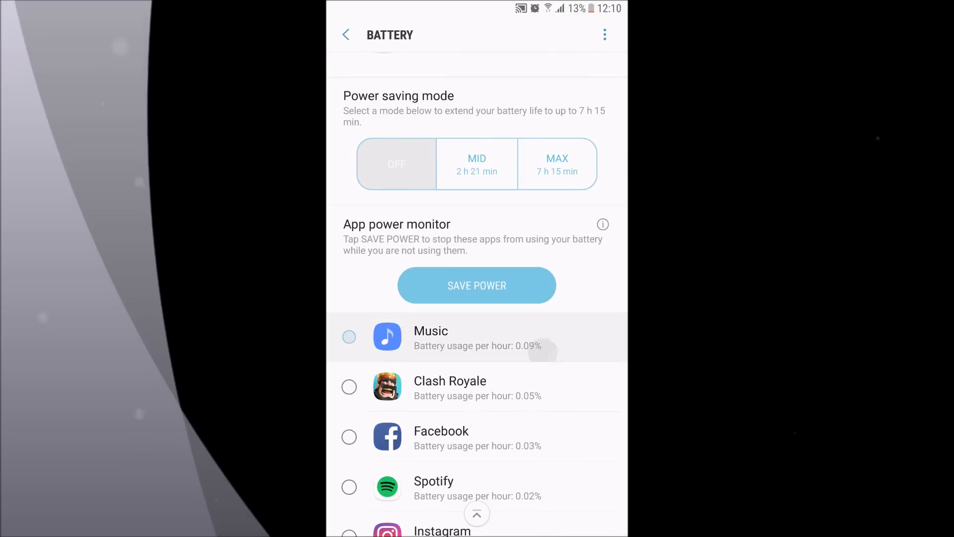
left_click(349, 437)
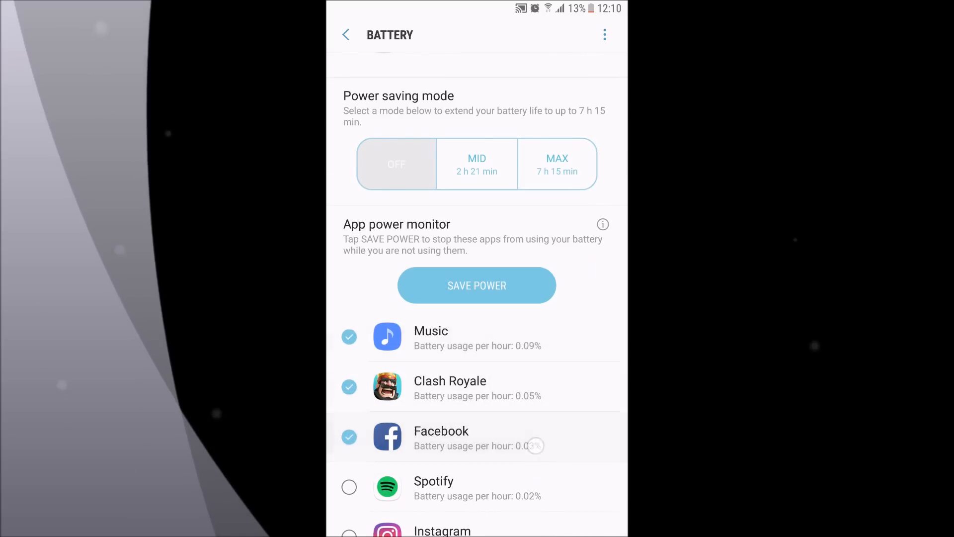
scroll("down", 3)
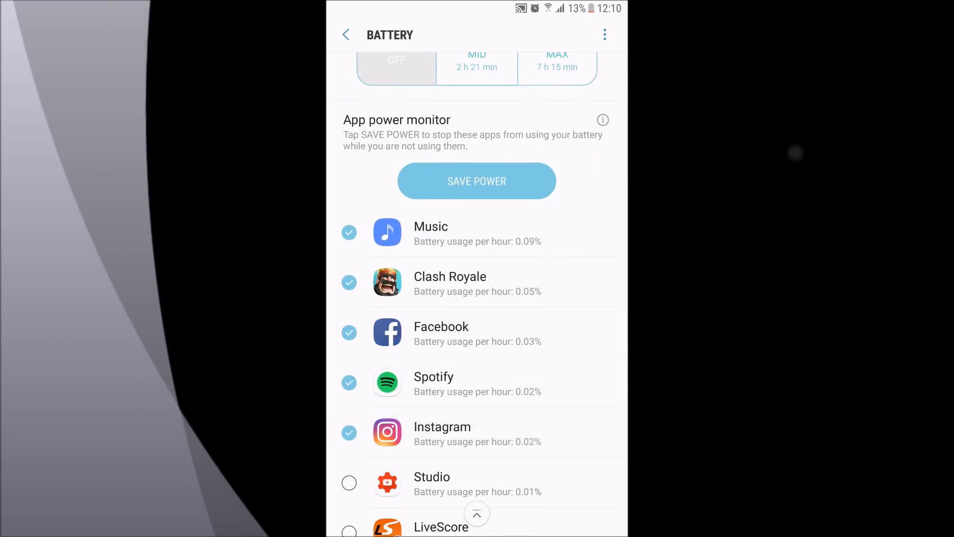
left_click(476, 181)
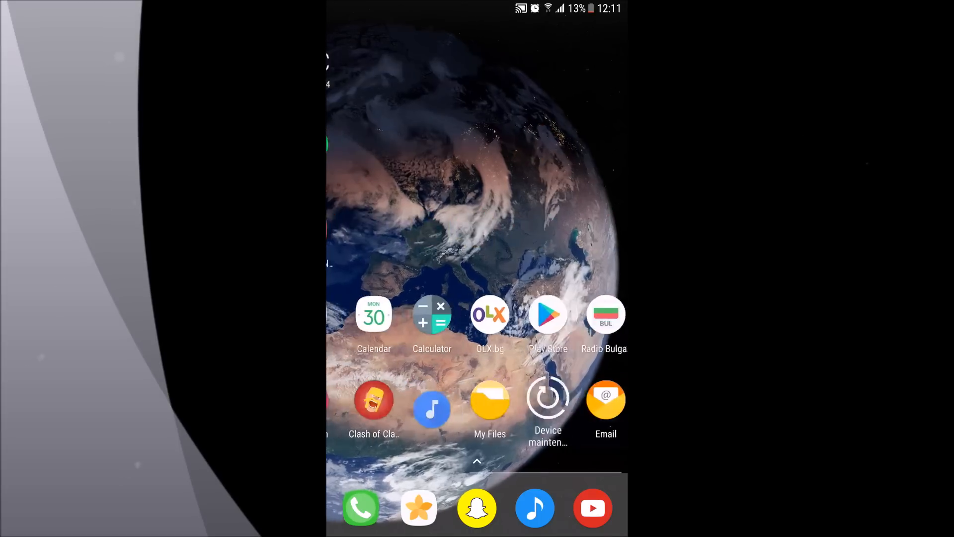
scroll("left", 3)
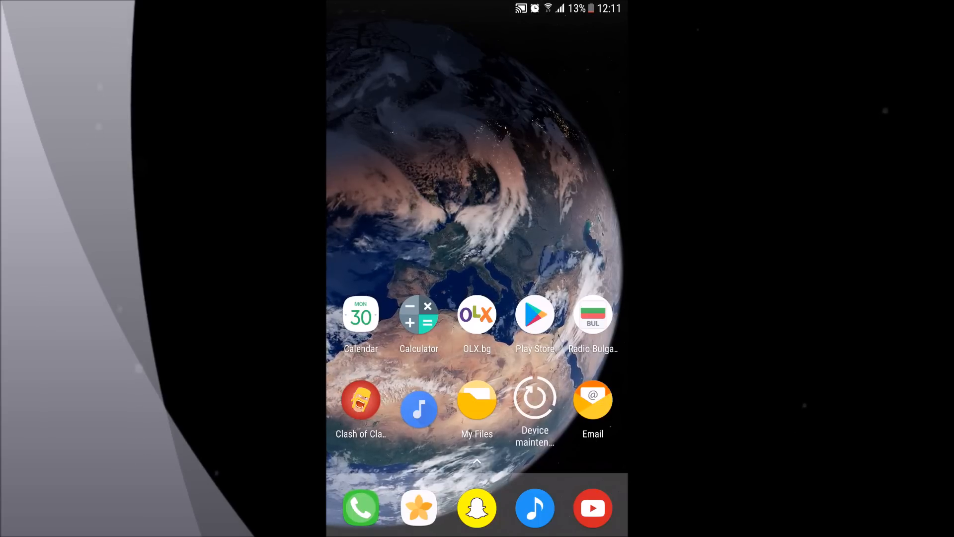
- Swipe to the first home page and open Live wallpapers, listing Horizon and Pantheon
scroll("left", 3)
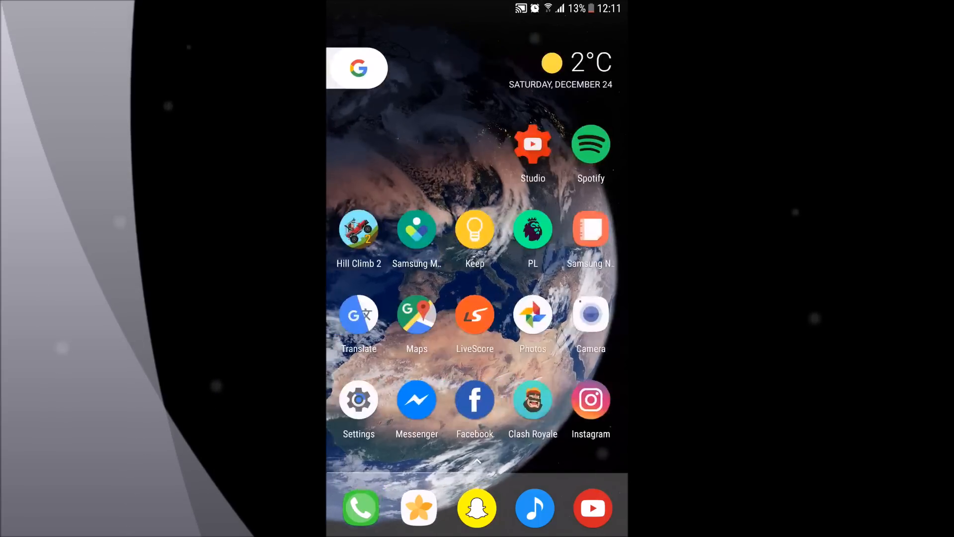
scroll("left", 3)
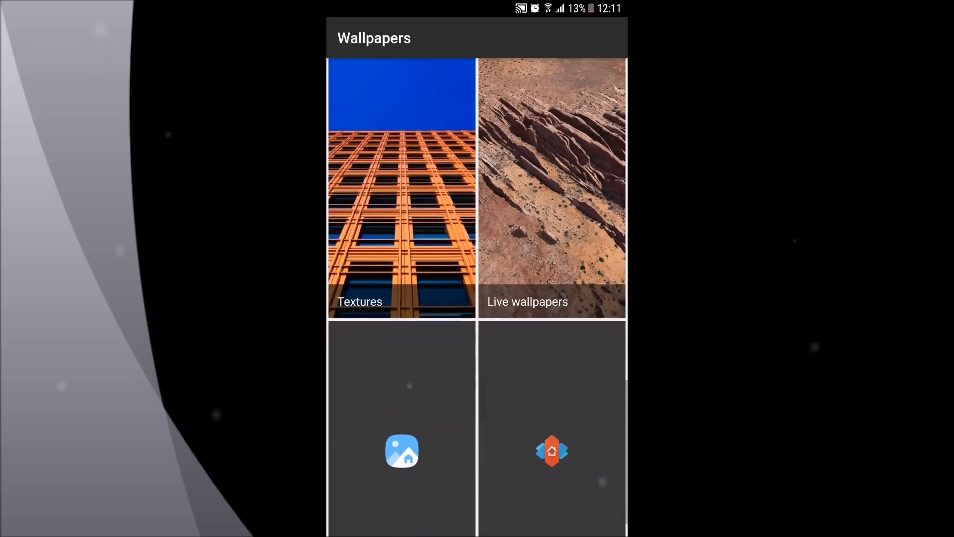
left_click(552, 186)
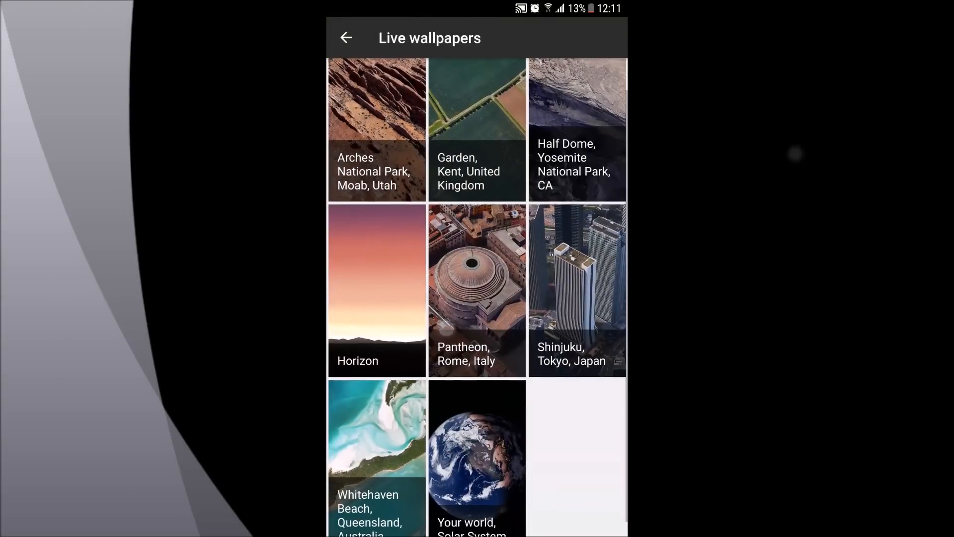